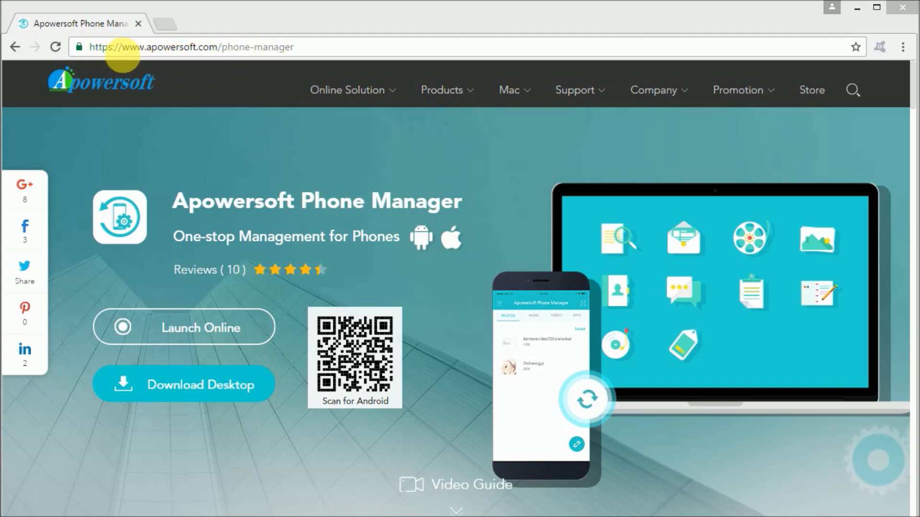
pyautogui.moveTo(241, 73)
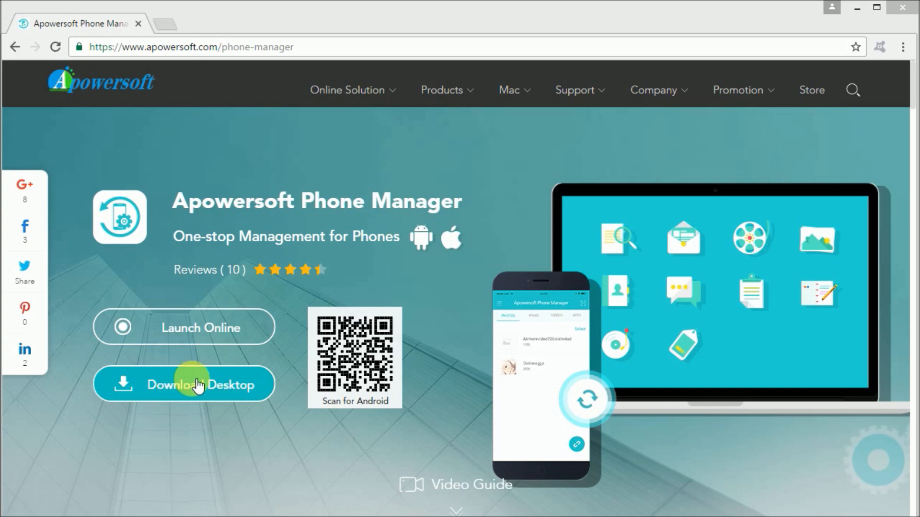
# Start and pause the Phone Manager installer download in Chrome, then minimise the browser
pyautogui.click(183, 384)
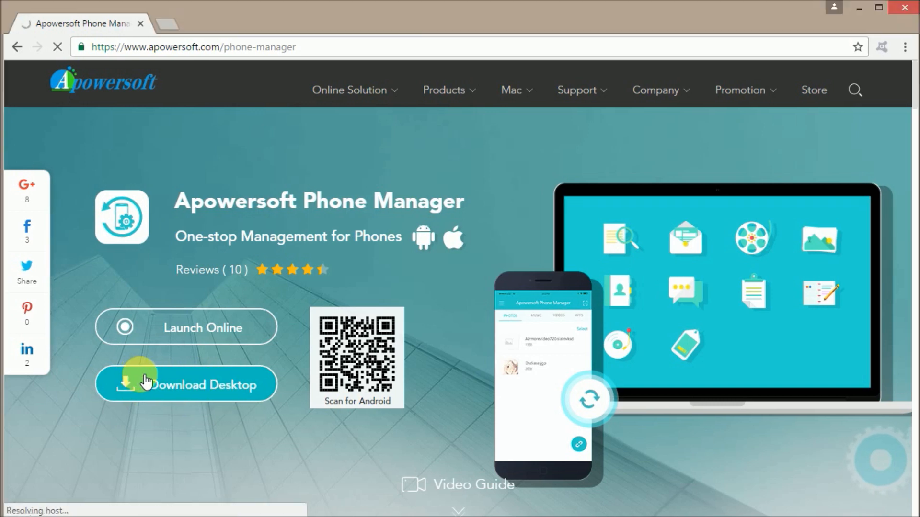
pyautogui.click(186, 384)
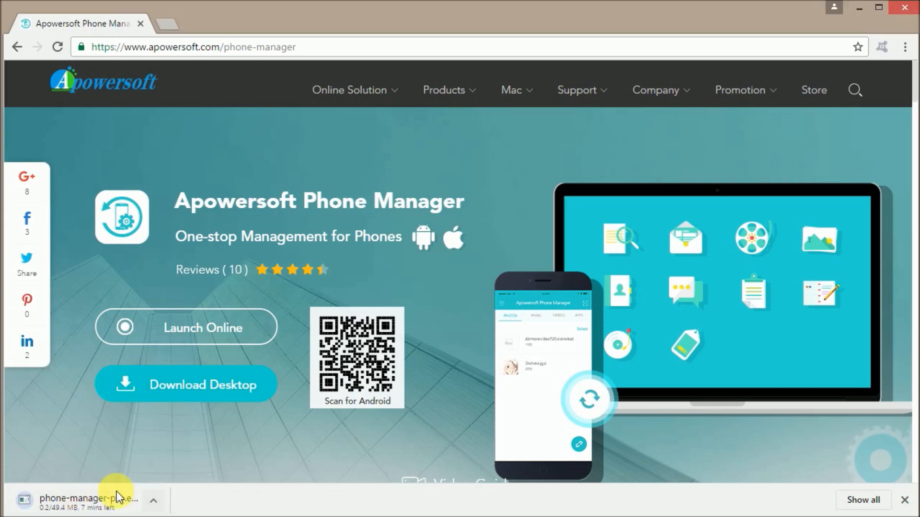
pyautogui.click(154, 502)
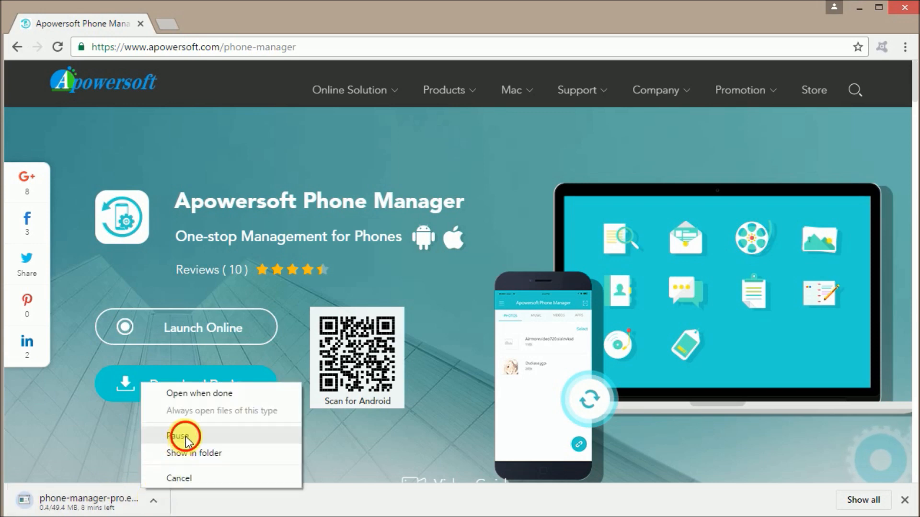
pyautogui.click(176, 436)
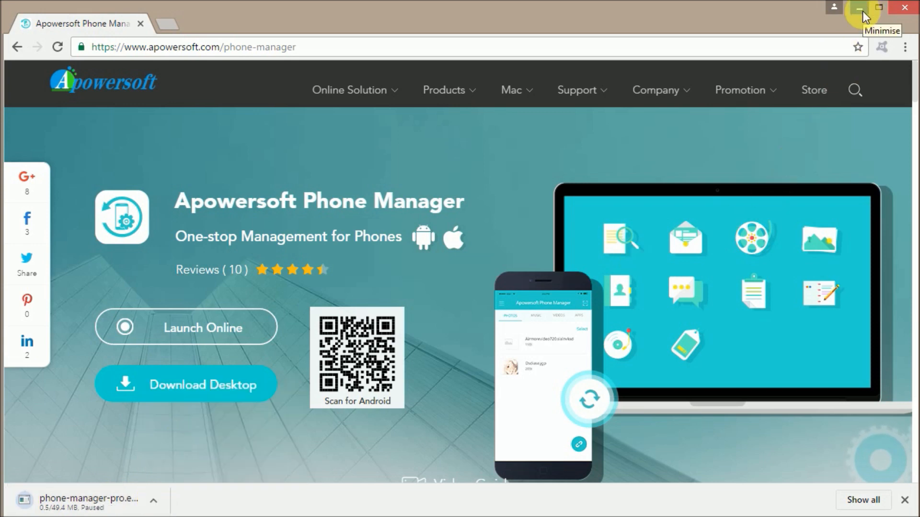
pyautogui.click(859, 9)
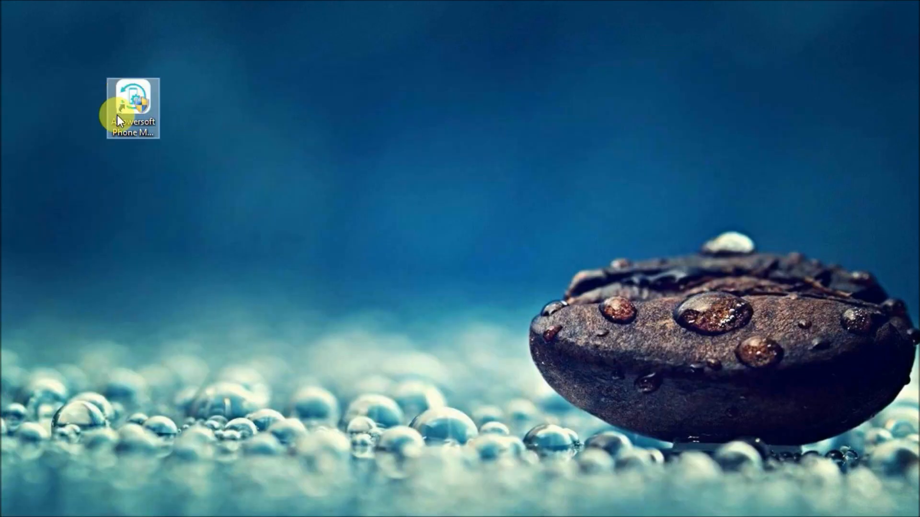
# Launch Apowersoft Phone Manager from its desktop shortcut
pyautogui.doubleClick(132, 109)
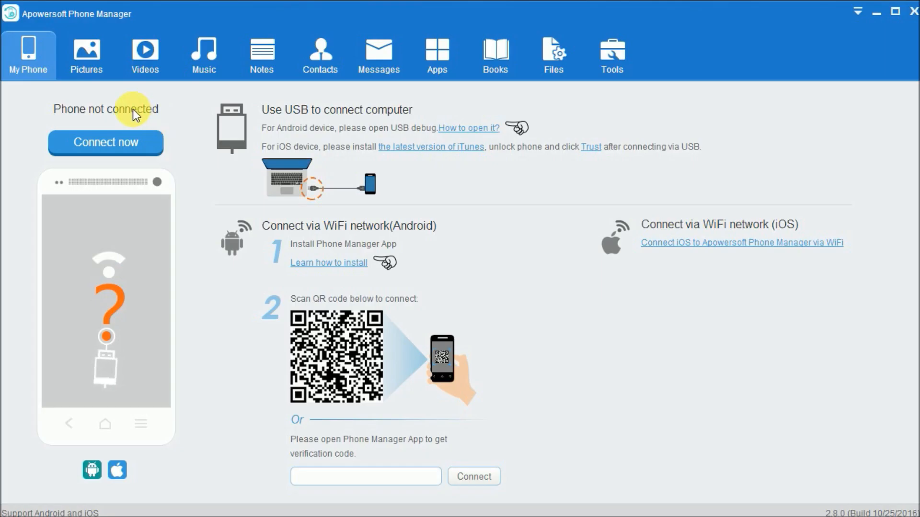
pyautogui.moveTo(311, 121)
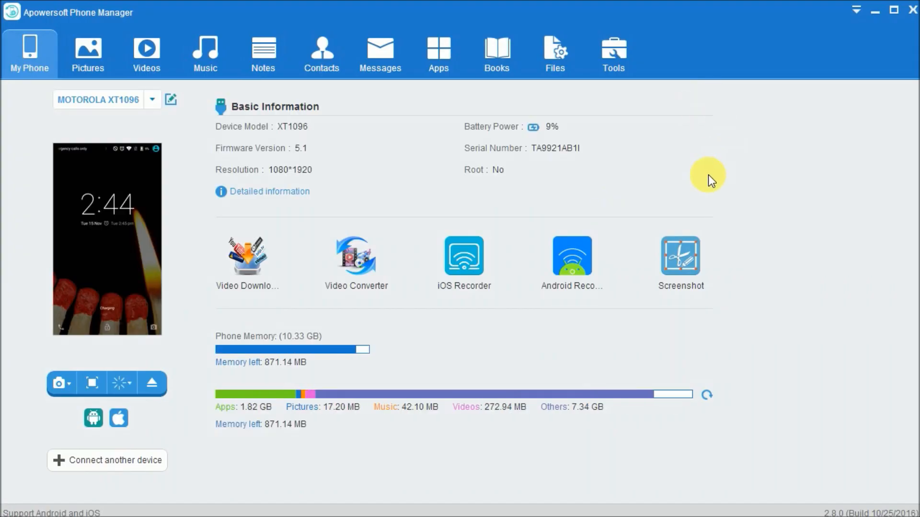
pyautogui.moveTo(129, 91)
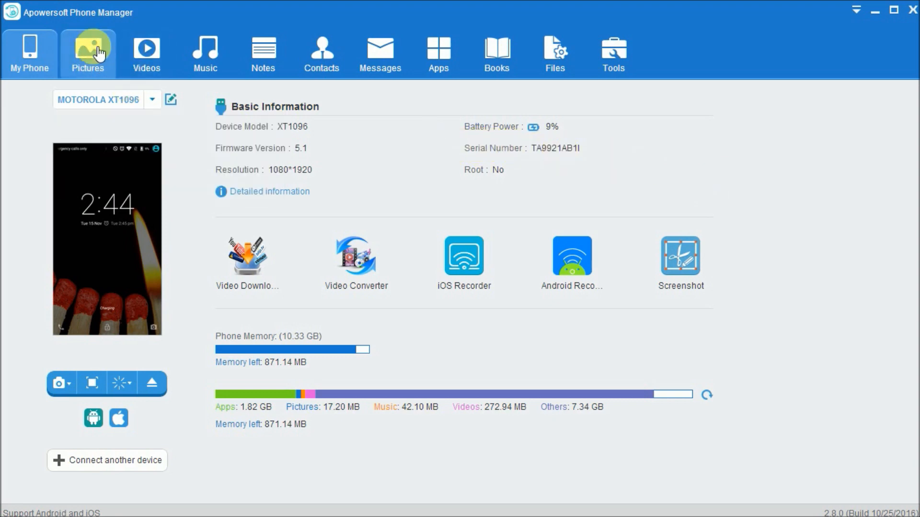
# Export IMG-20161115-WA0001.jpg from WhatsApp Images to the Desktop, then show the phone's videos
pyautogui.click(87, 53)
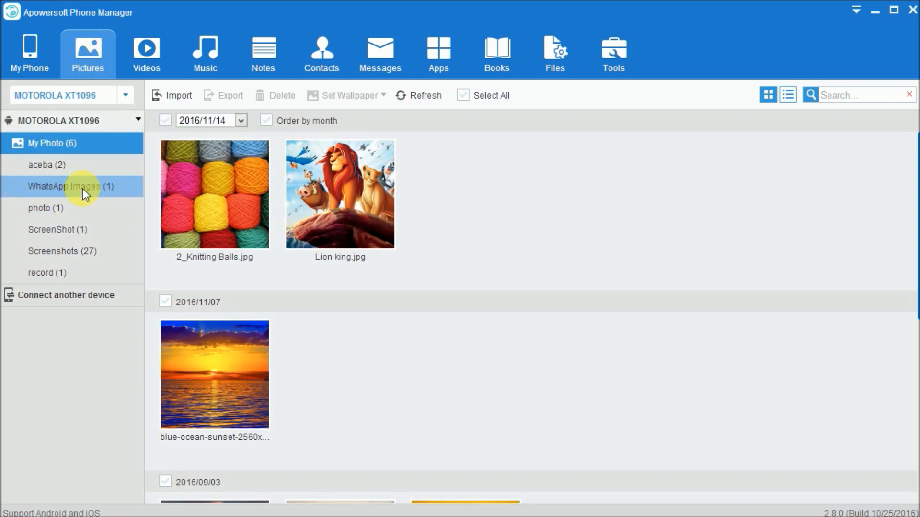
pyautogui.click(70, 186)
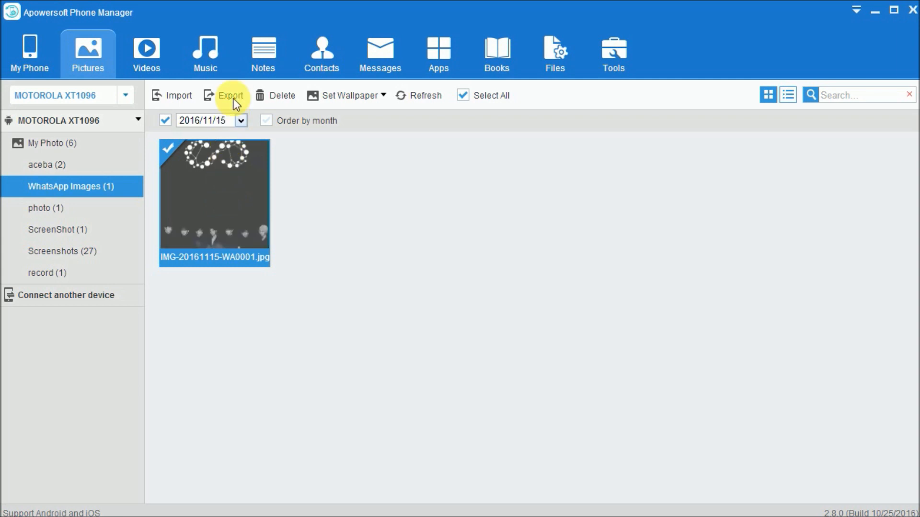
pyautogui.click(230, 95)
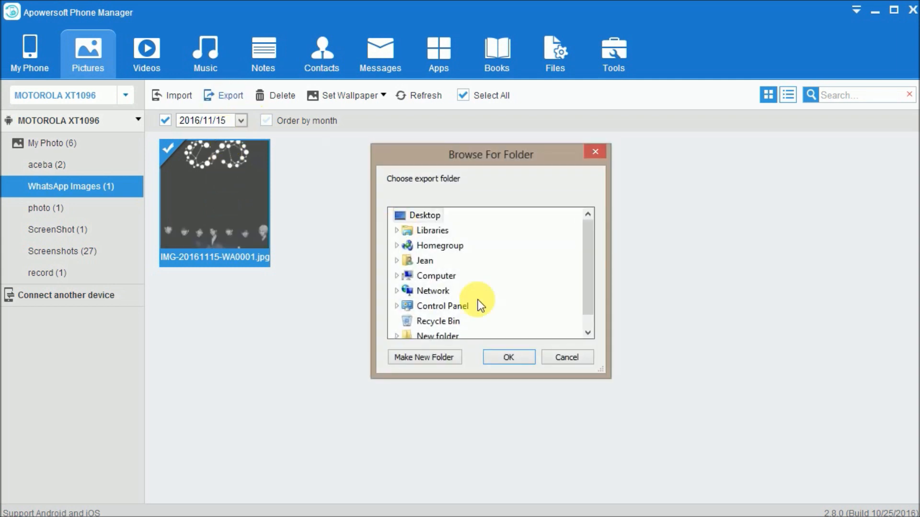
pyautogui.click(507, 356)
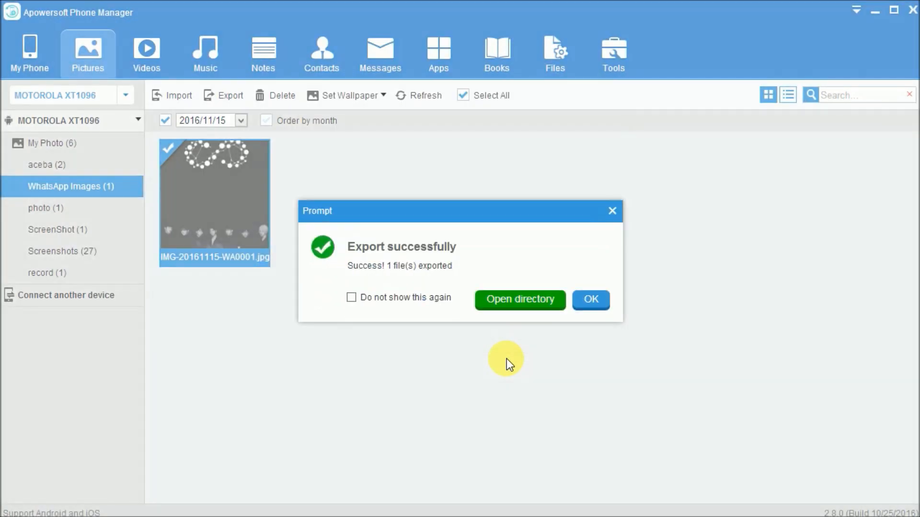
pyautogui.click(590, 299)
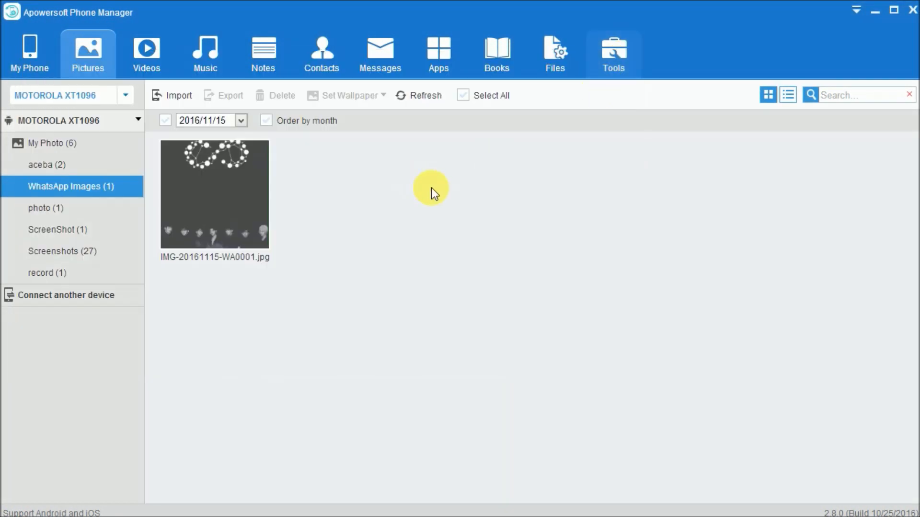
pyautogui.click(146, 53)
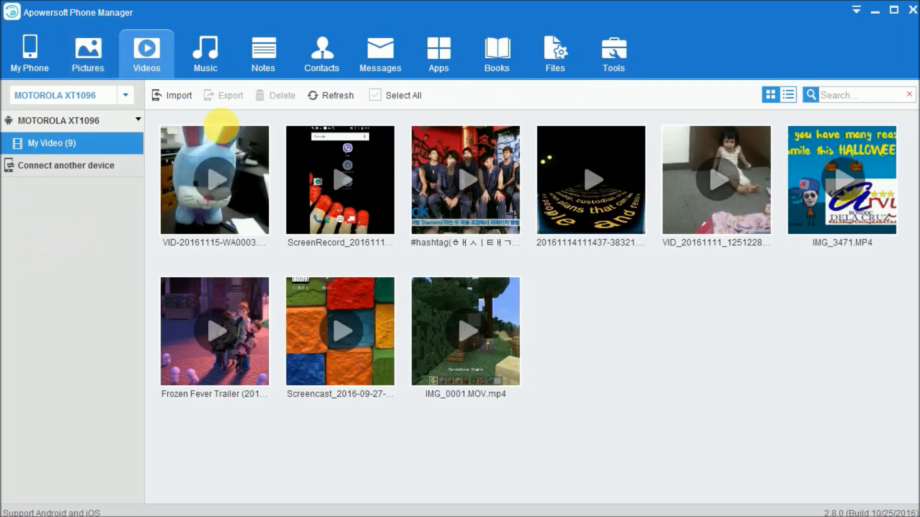
# Export VID-20161115-WA0003 to the Desktop and check it in the opened folder
pyautogui.click(214, 180)
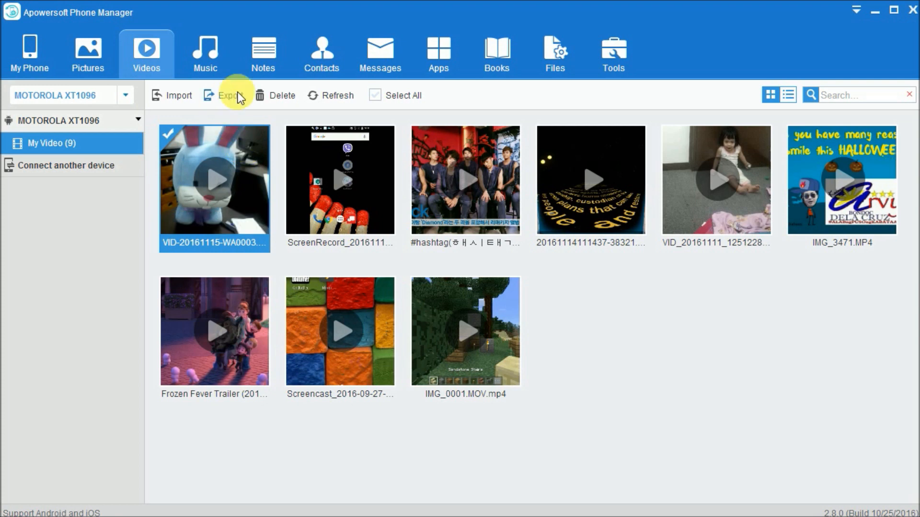
pyautogui.click(229, 95)
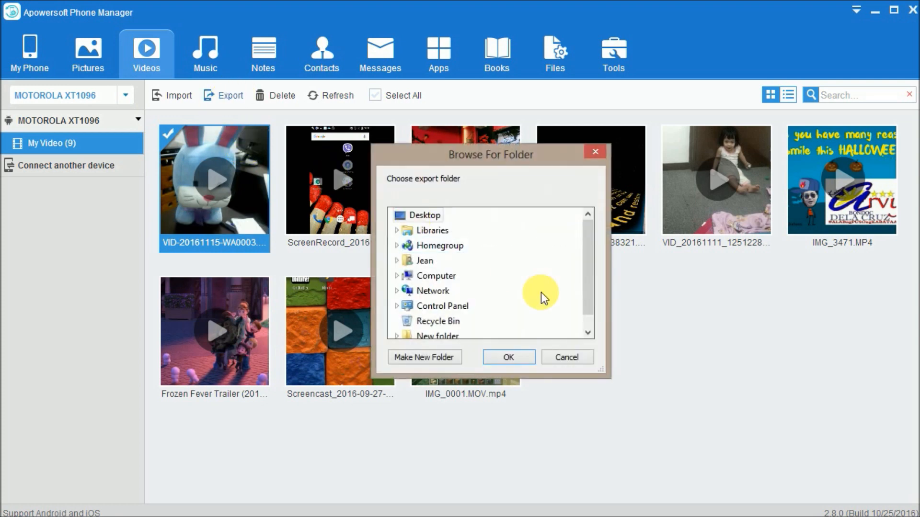
pyautogui.click(508, 357)
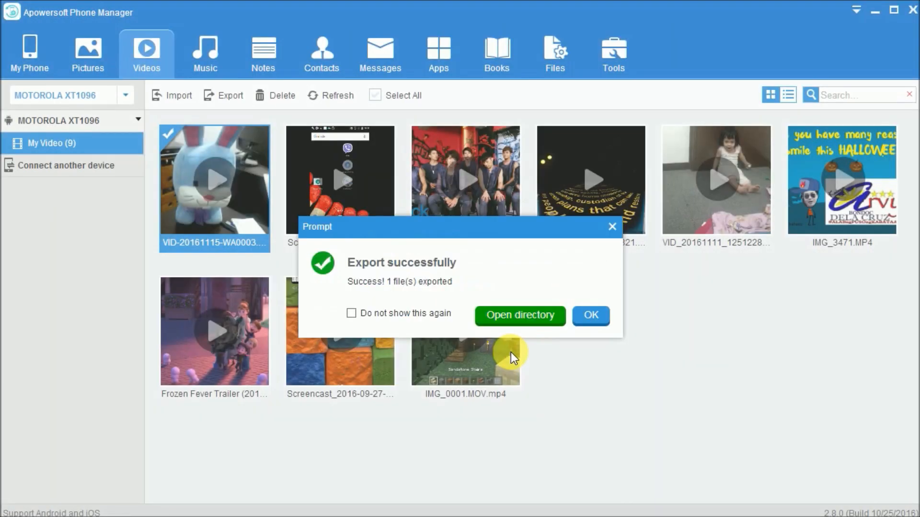
pyautogui.click(590, 316)
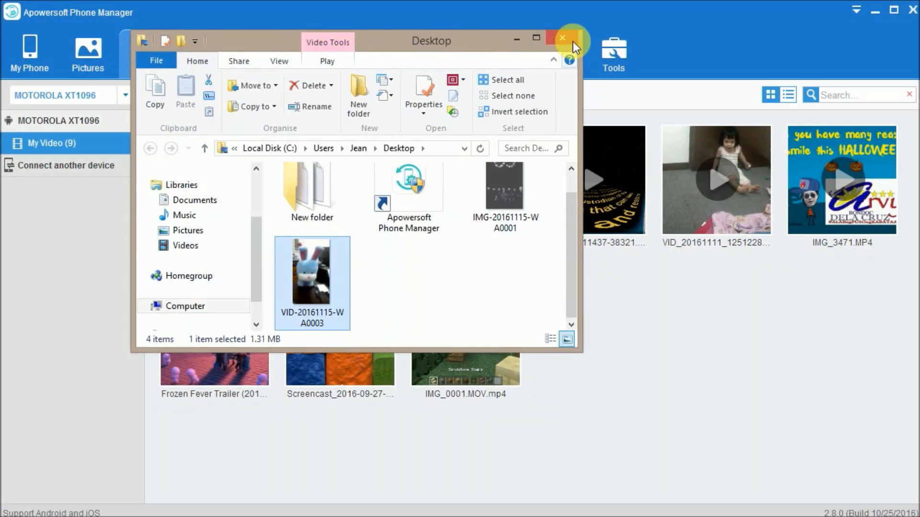
pyautogui.click(562, 38)
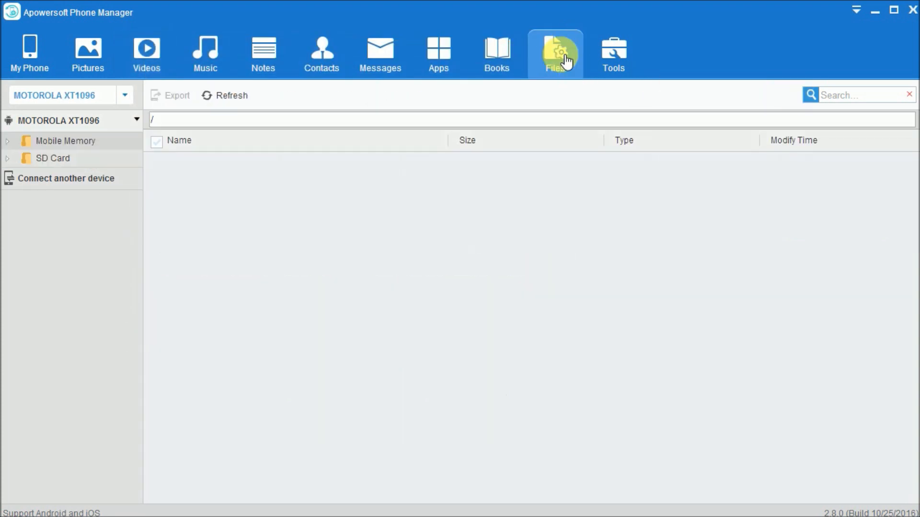
# Browse the SD card through WhatsApp > Media into WhatsApp Voice Notes
pyautogui.click(52, 158)
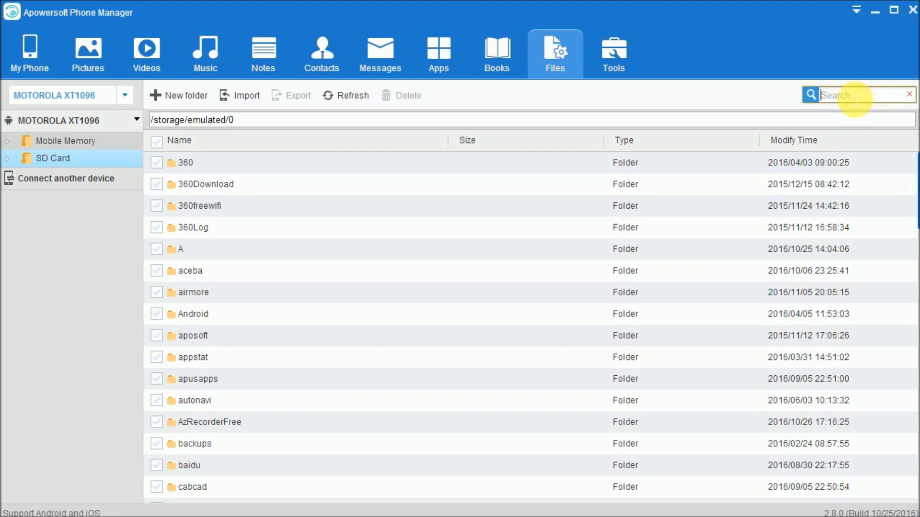
pyautogui.write('WhatsApp')
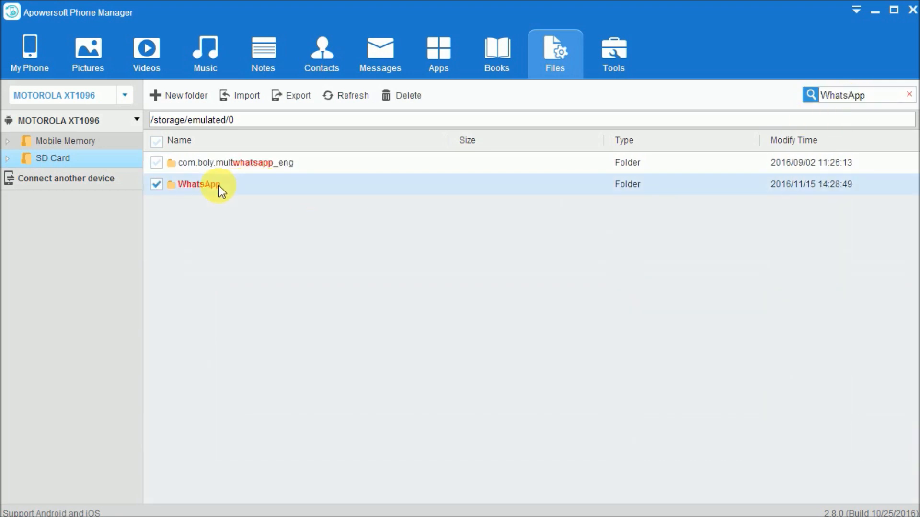
pyautogui.doubleClick(196, 184)
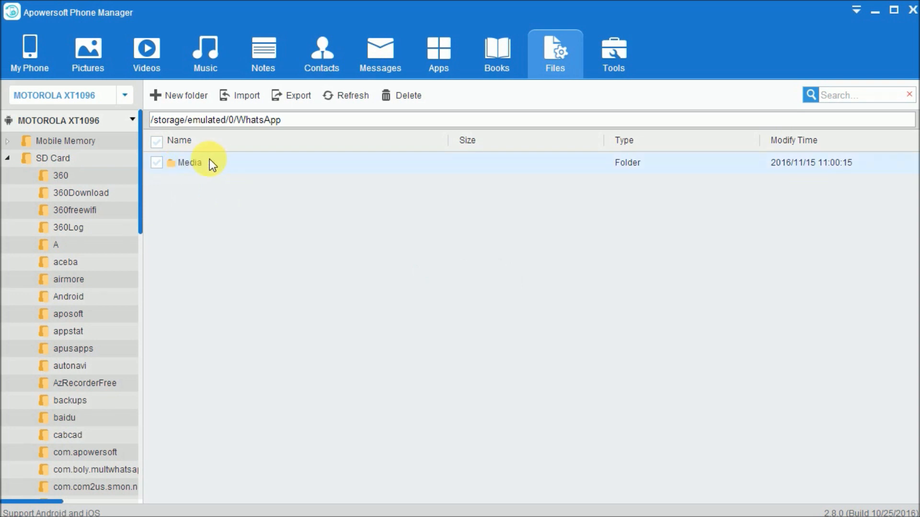
pyautogui.doubleClick(189, 162)
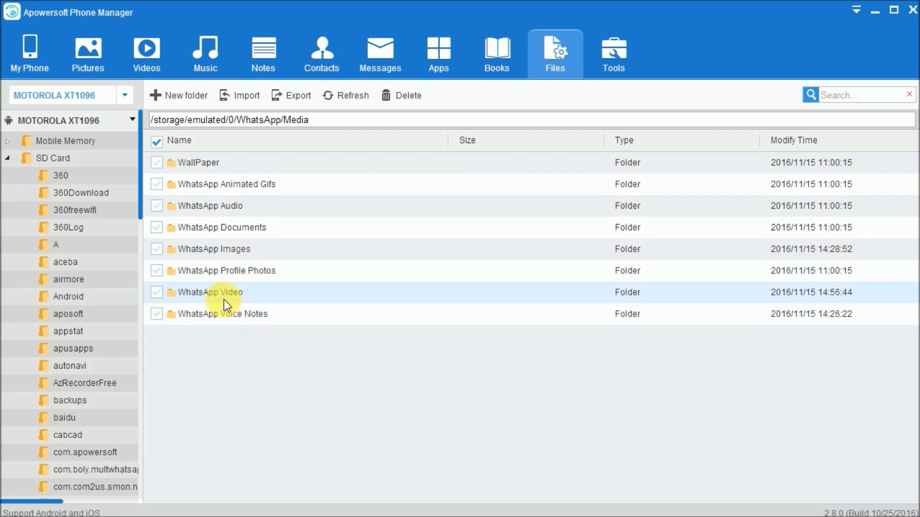
pyautogui.click(222, 314)
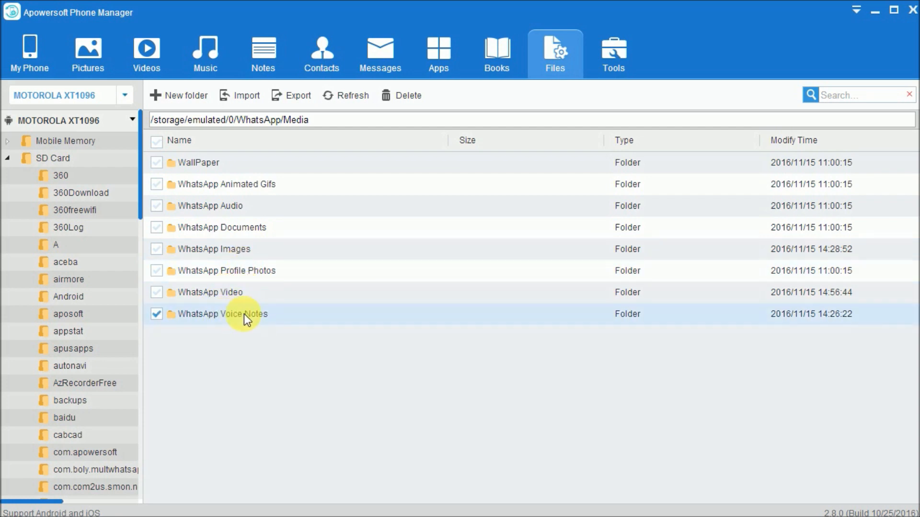
pyautogui.doubleClick(222, 314)
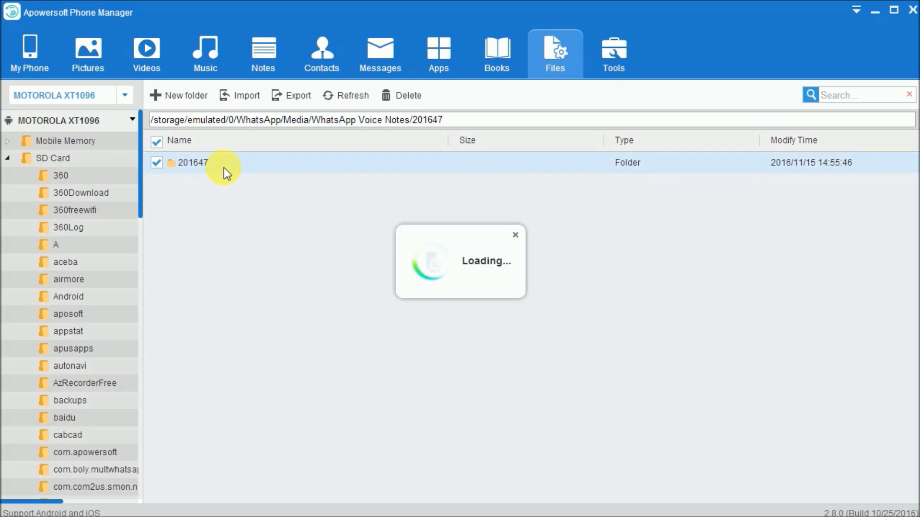
# Export PTT-20161115-WA0002.opus from subfolder 201647 to the Desktop and verify it
pyautogui.doubleClick(190, 162)
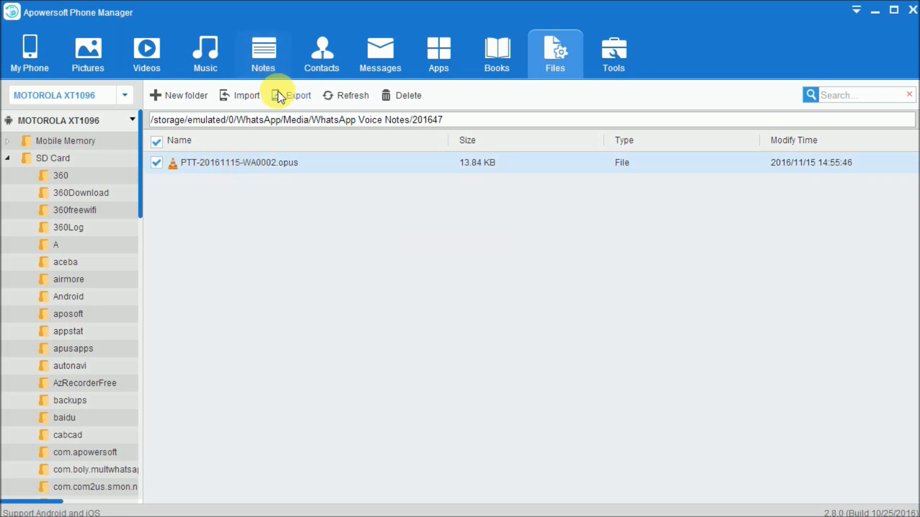
pyautogui.click(298, 95)
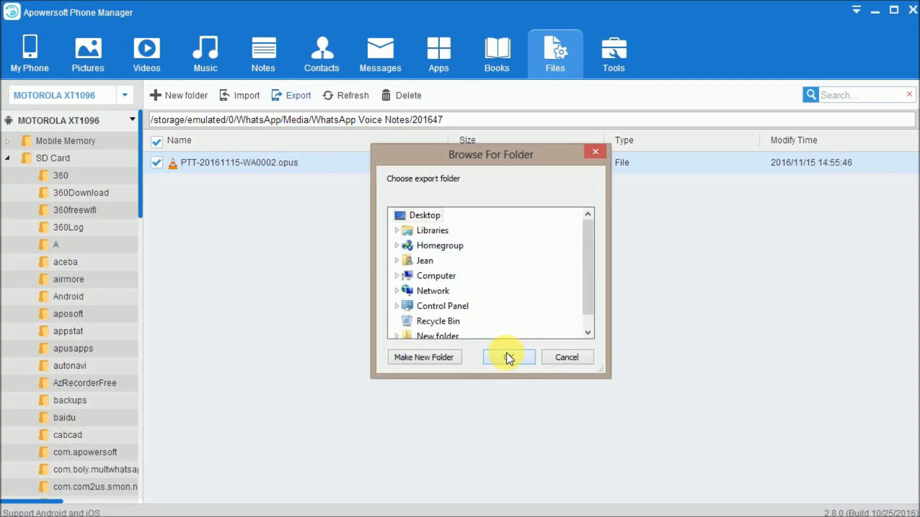
pyautogui.click(508, 357)
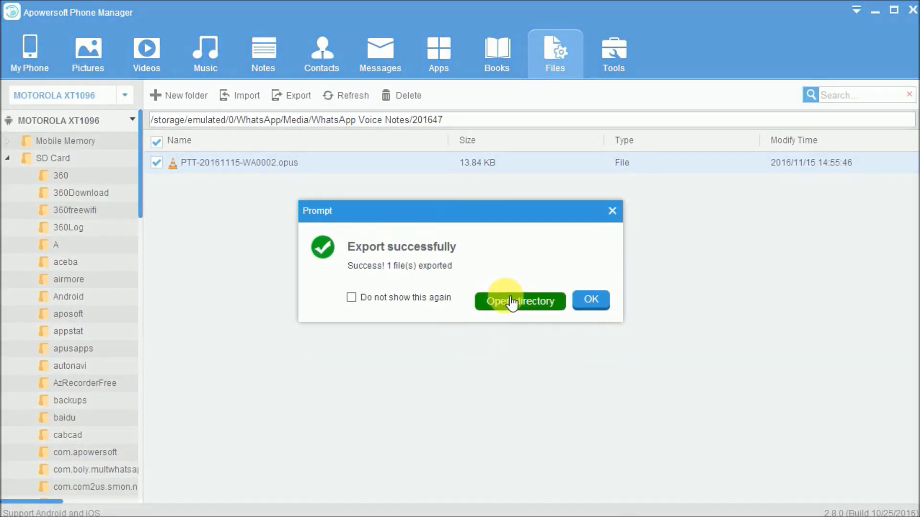
pyautogui.click(519, 301)
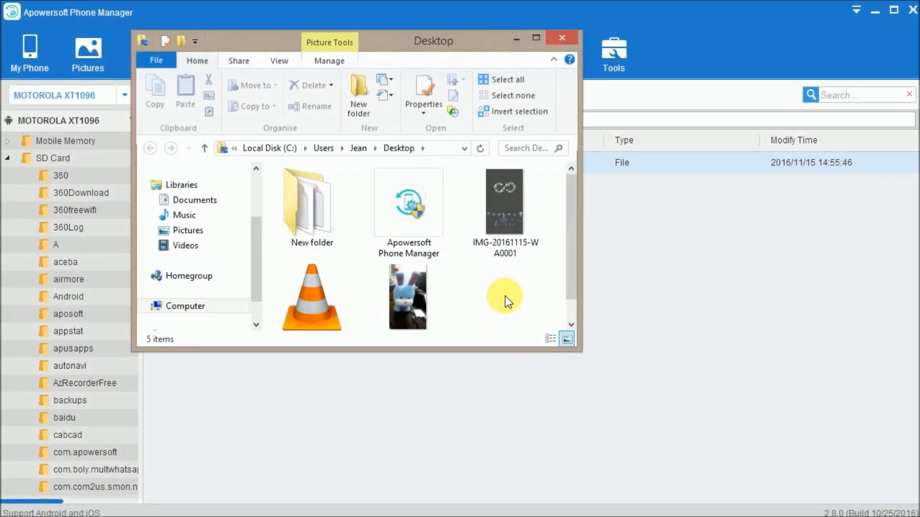
pyautogui.click(312, 296)
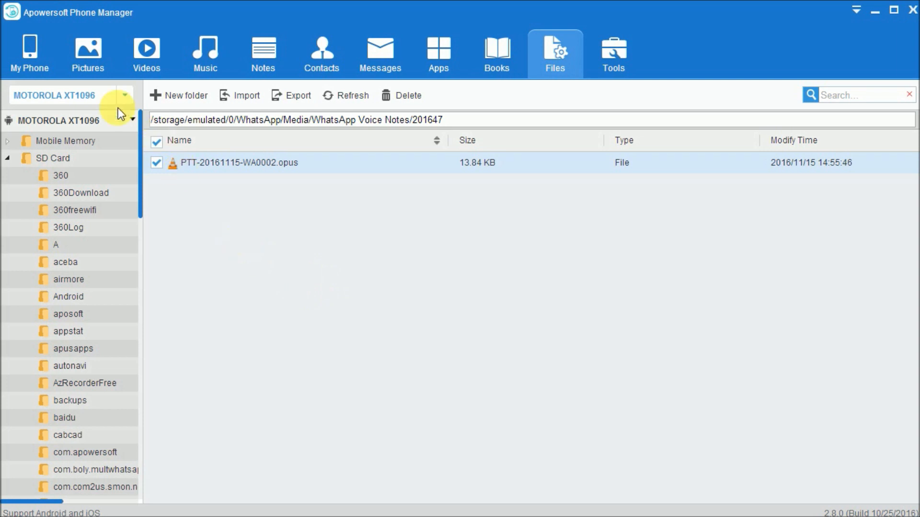
# Eject the MOTOROLA XT1096 from the My Phone overview page
pyautogui.click(29, 53)
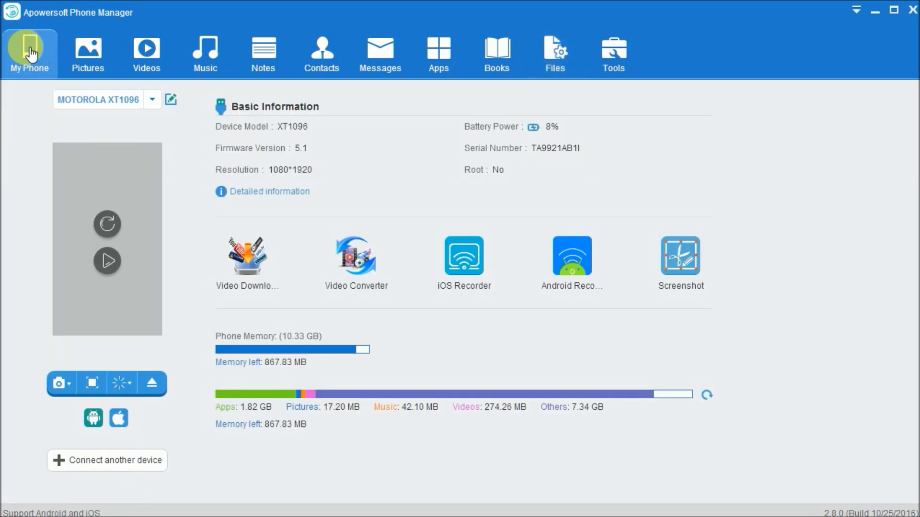
pyautogui.moveTo(152, 384)
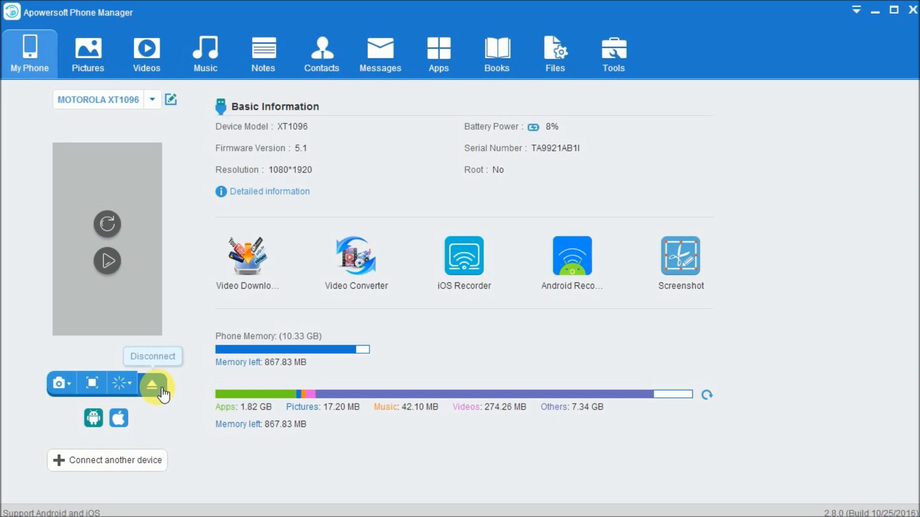
pyautogui.click(152, 384)
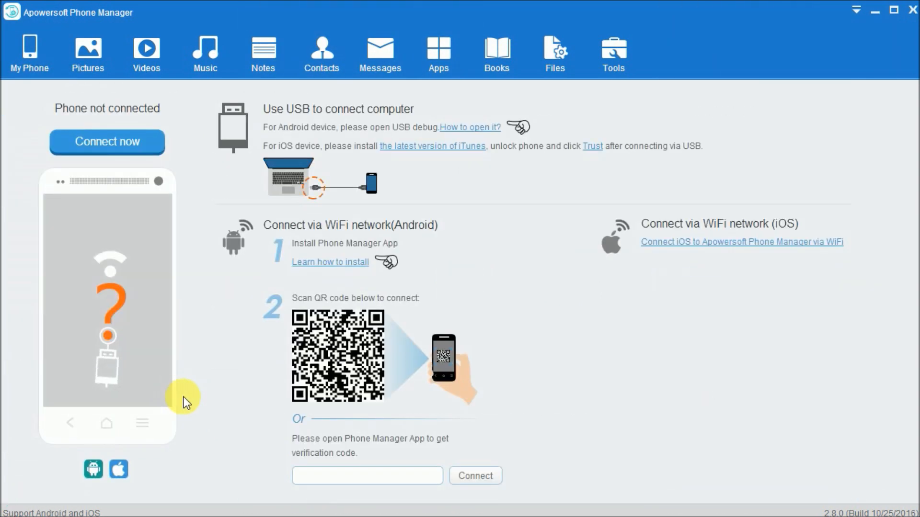